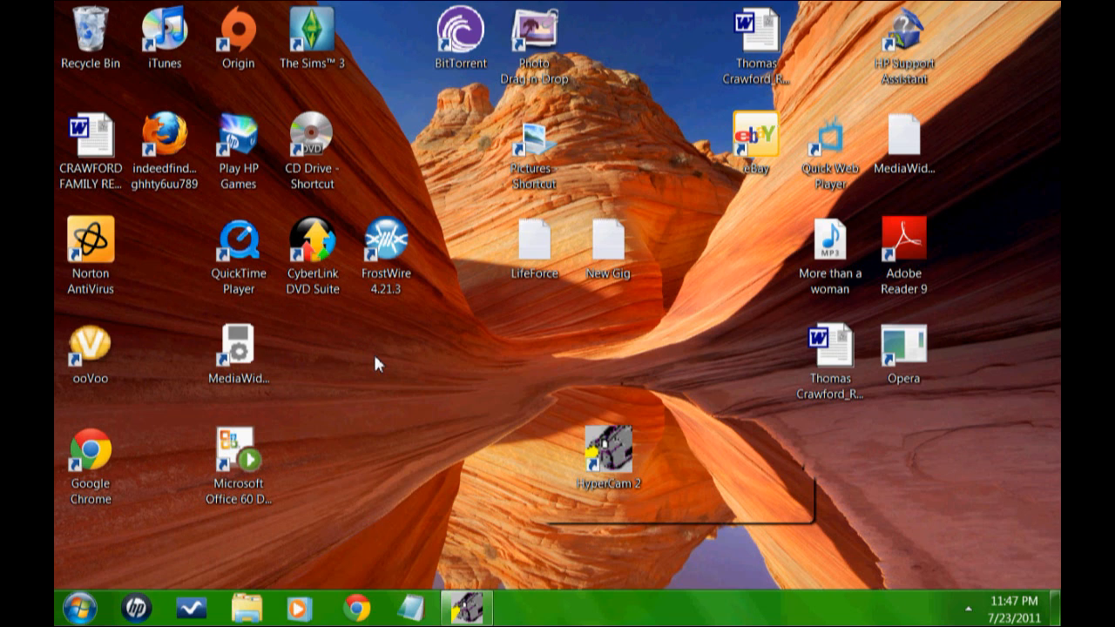
mouse_move(113, 529)
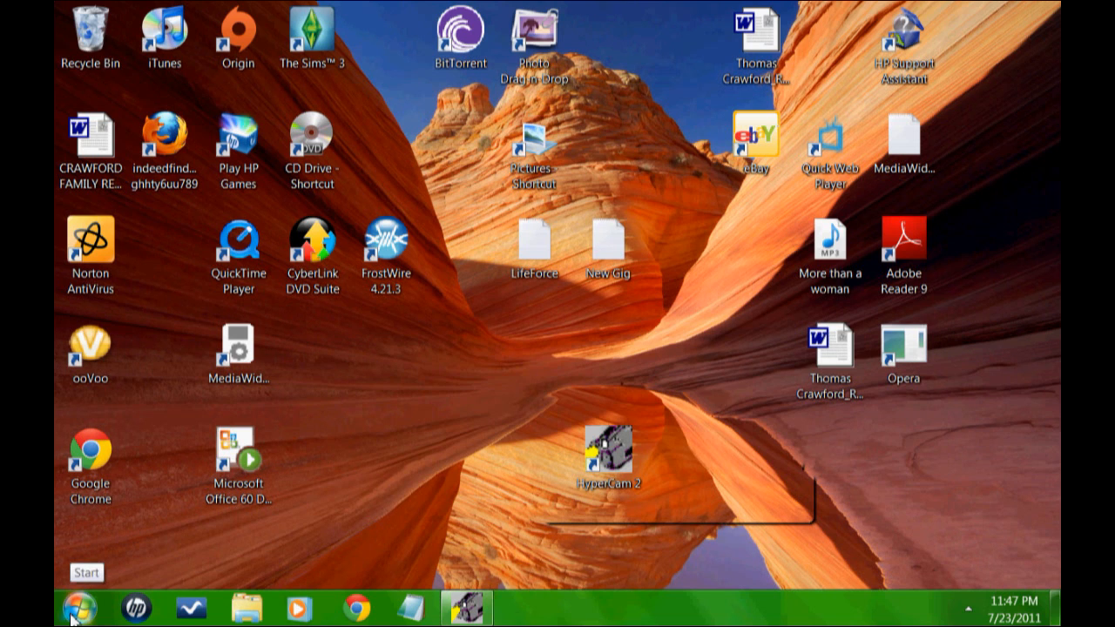
Launch ooVoo from its desktop shortcut to its sign-in window and restore the HyperCam recording window
click(89, 353)
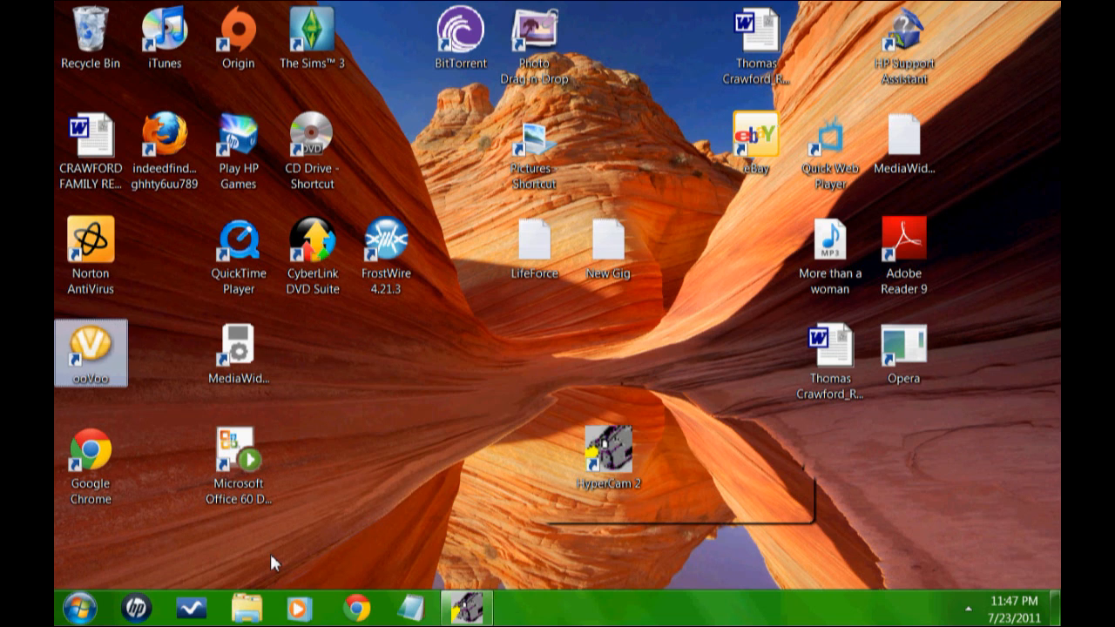
mouse_move(91, 353)
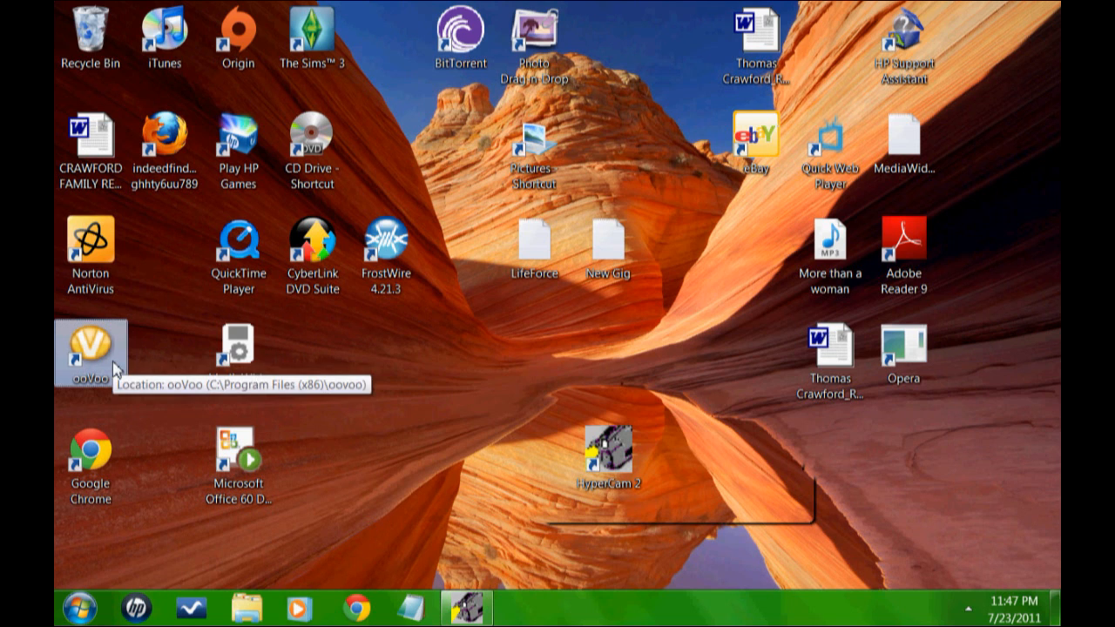
mouse_move(417, 477)
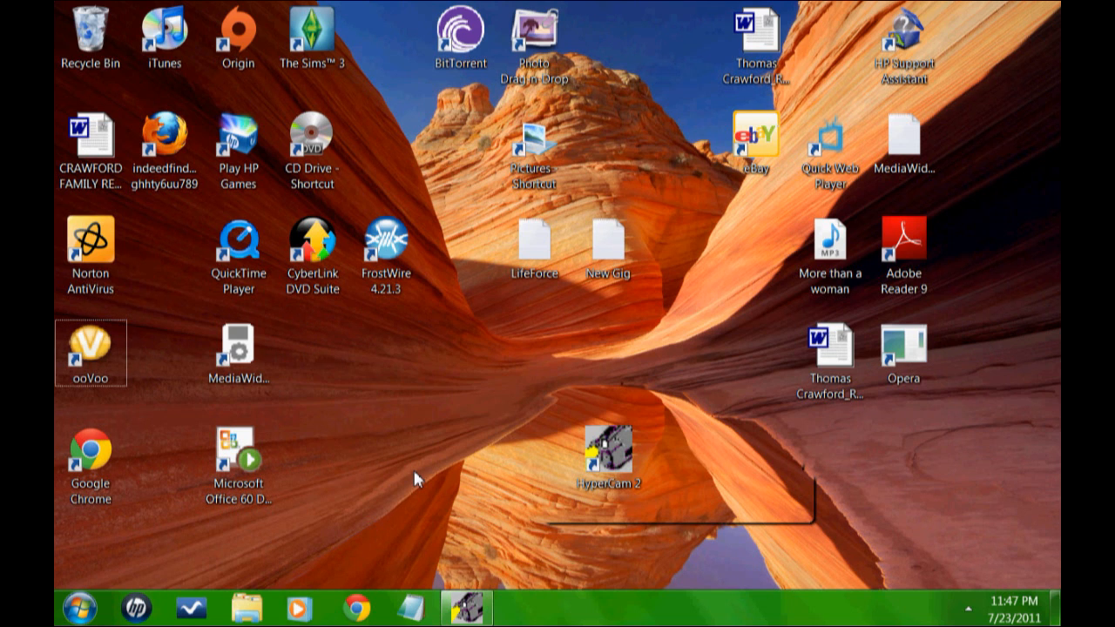
mouse_move(337, 349)
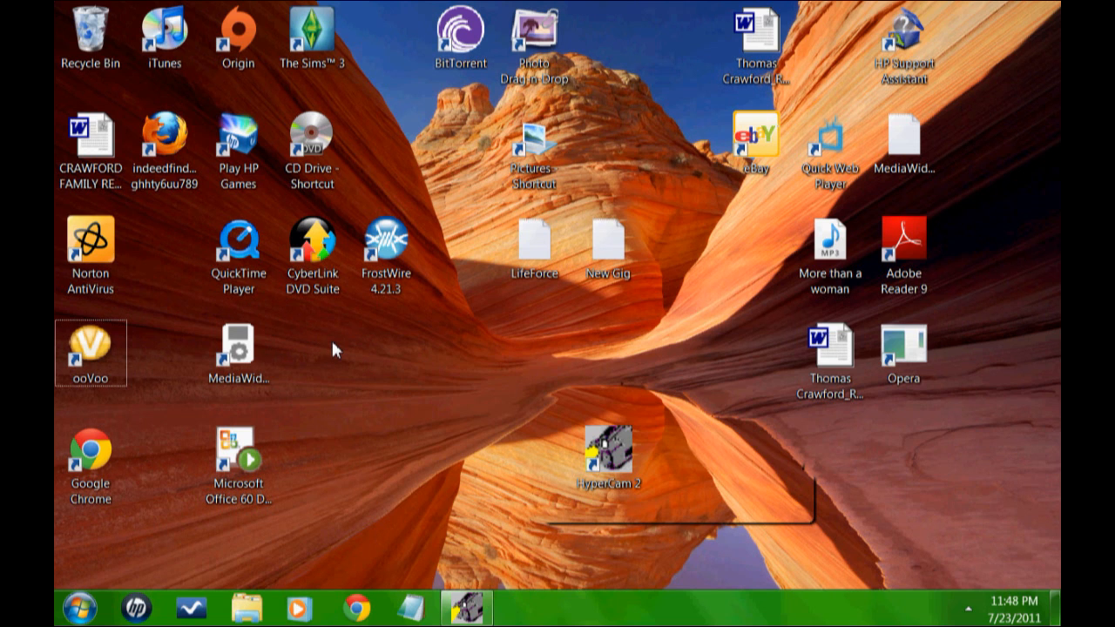
mouse_move(91, 348)
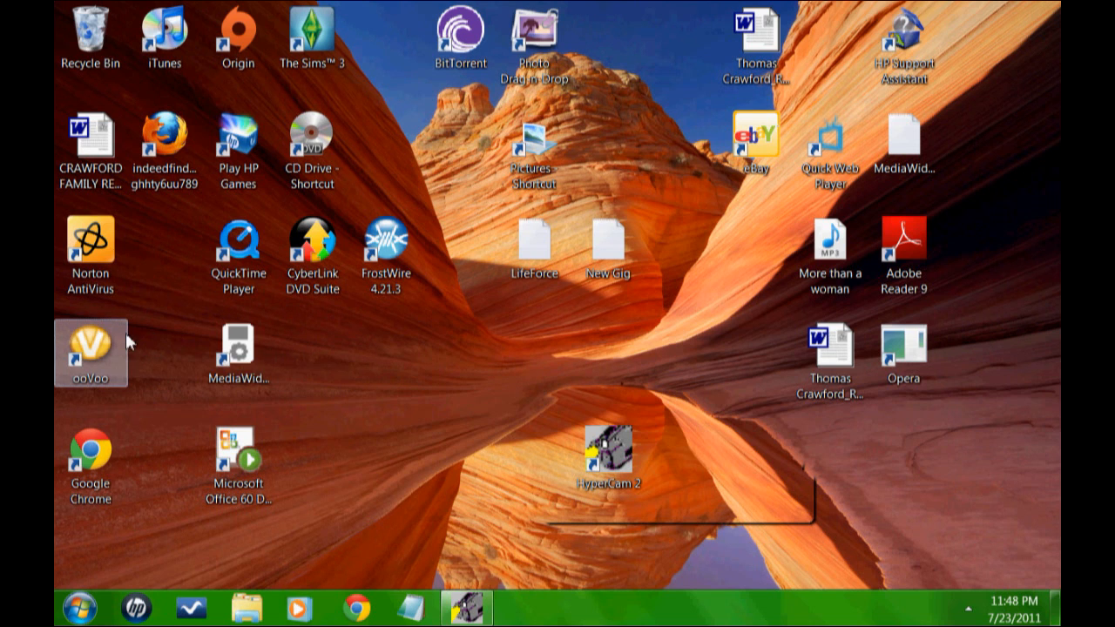
double_click(89, 352)
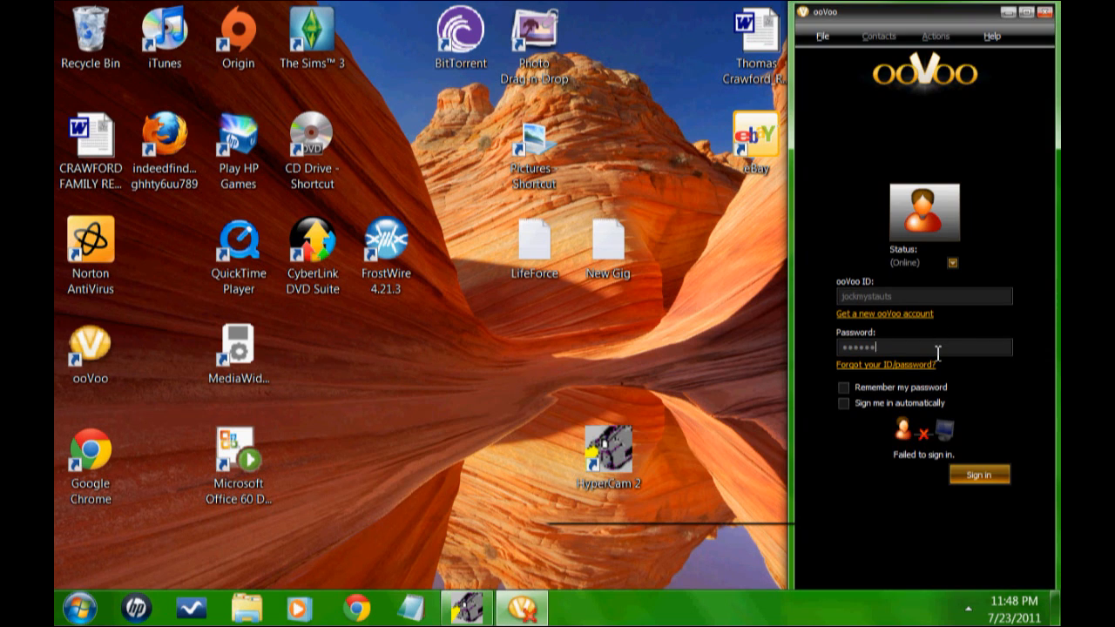
click(465, 608)
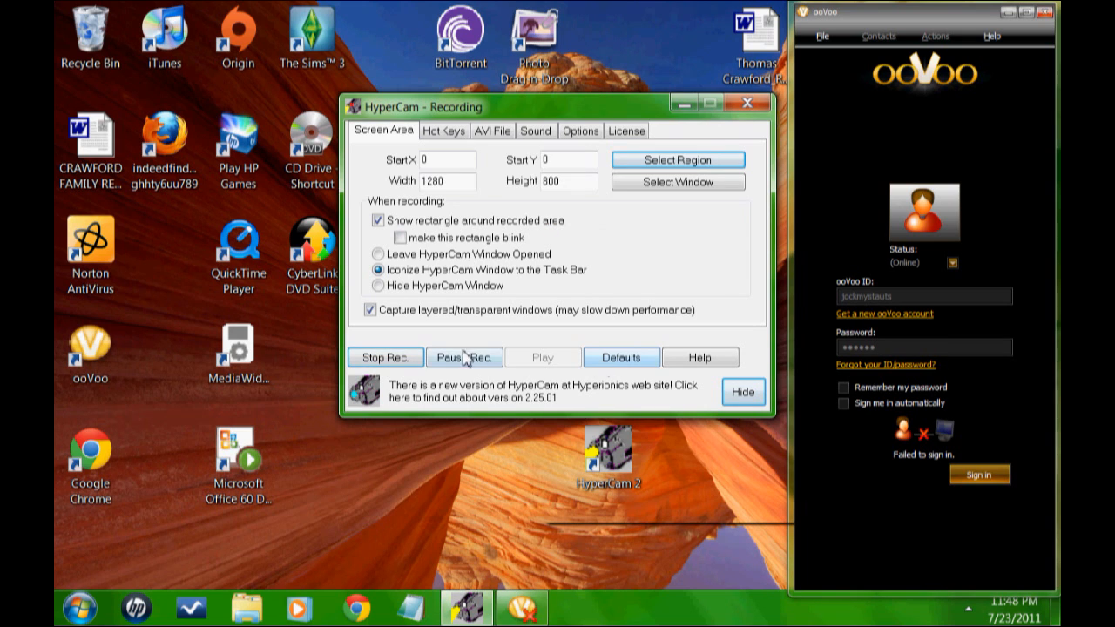